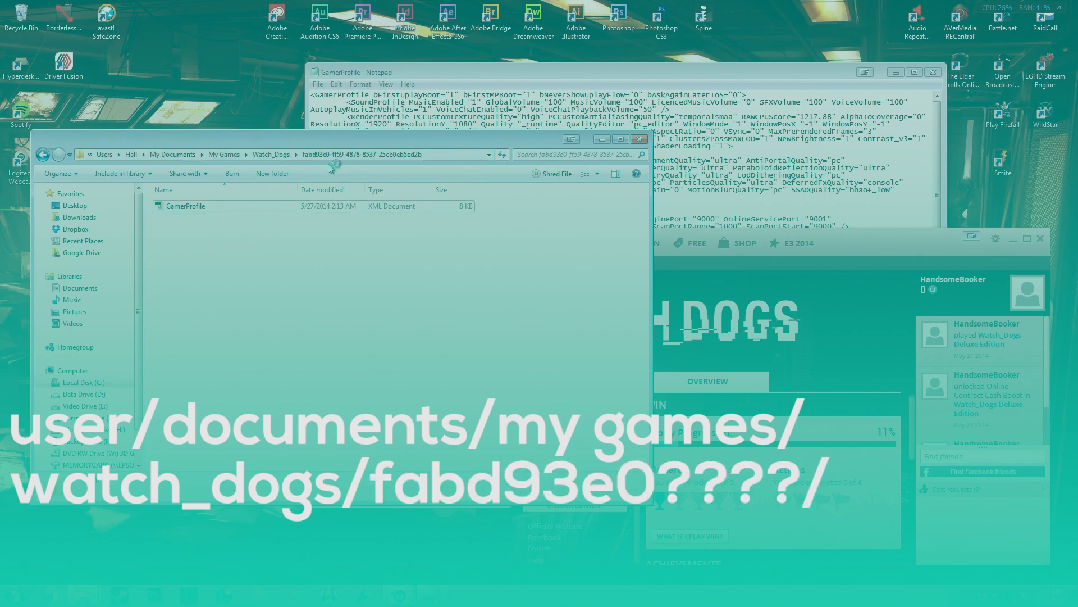
Open GamerProfile from the Watch_Dogs profile folder in Notepad via Edit.
{"action": "left_click", "coordinate": [361, 154]}
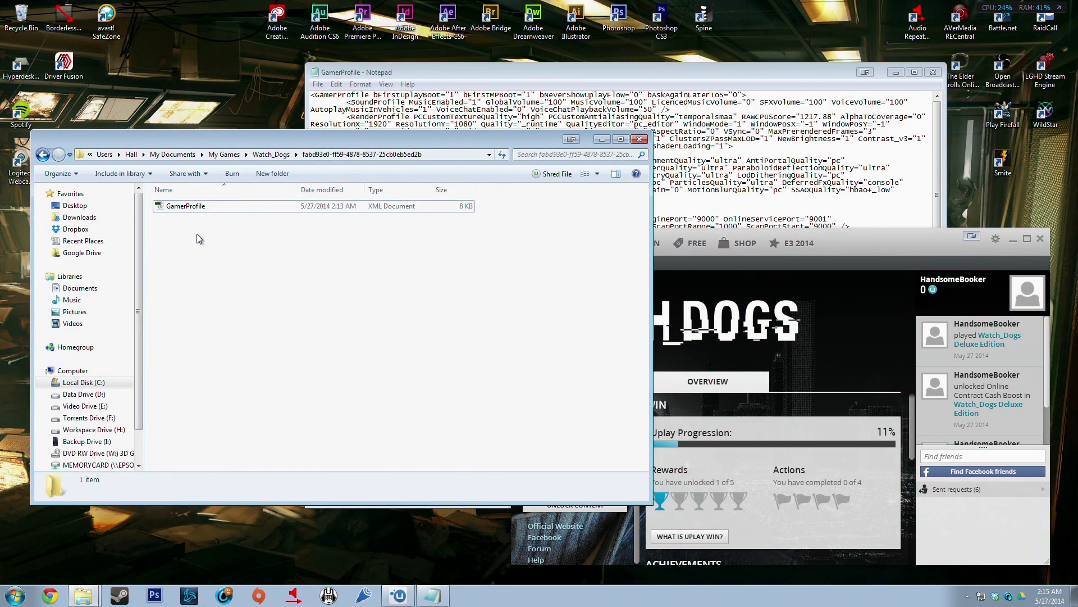
{"action": "right_click", "coordinate": [185, 206]}
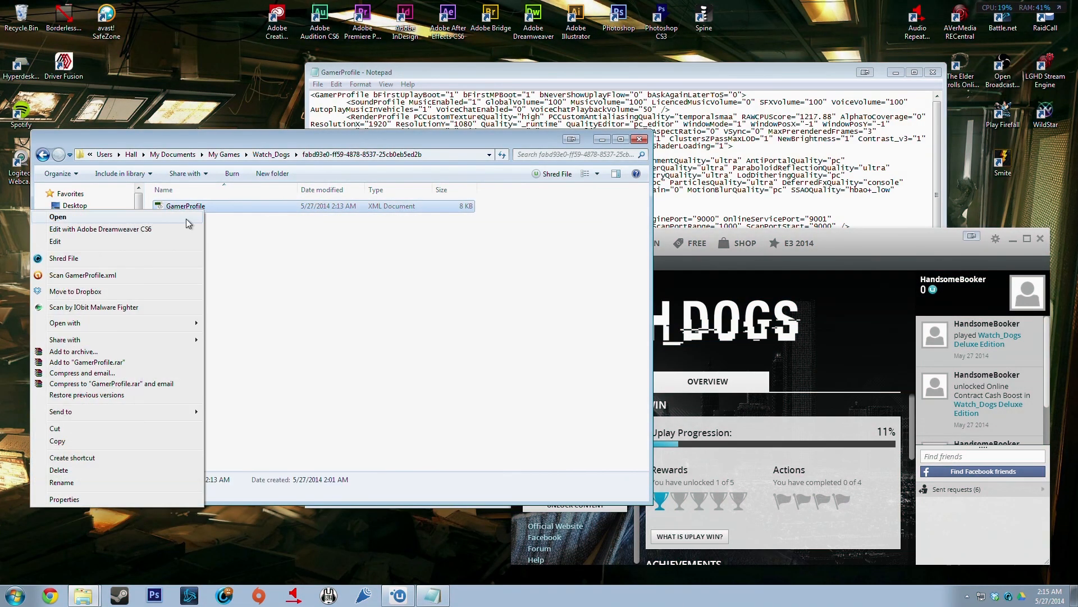
{"action": "left_click", "coordinate": [58, 217]}
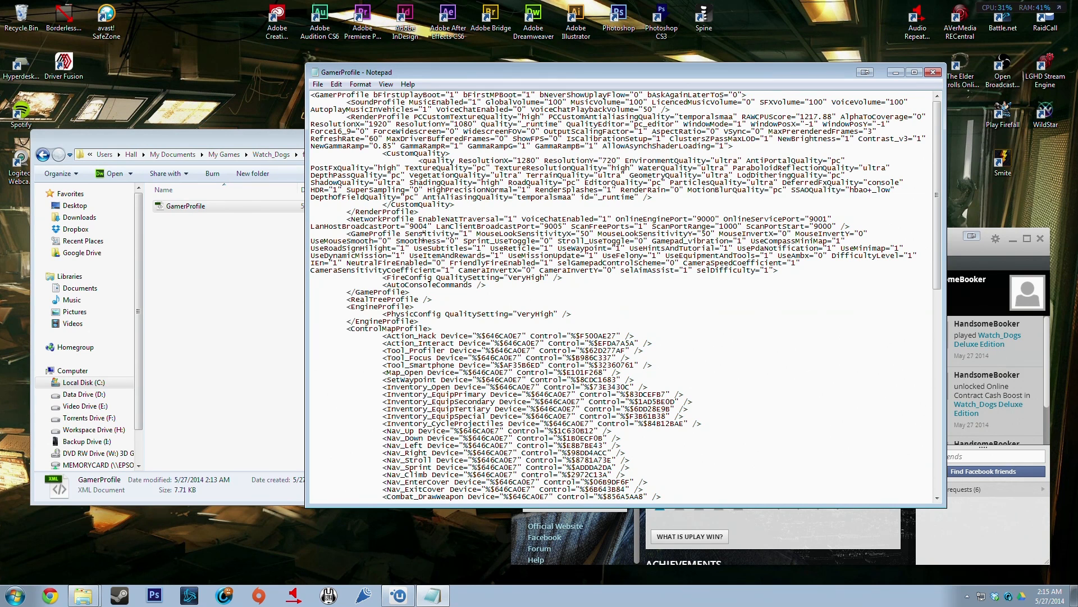
Edit a value in GamerProfile.xml and bring up the Watch_Dogs install folder.
{"action": "double_click", "coordinate": [424, 233]}
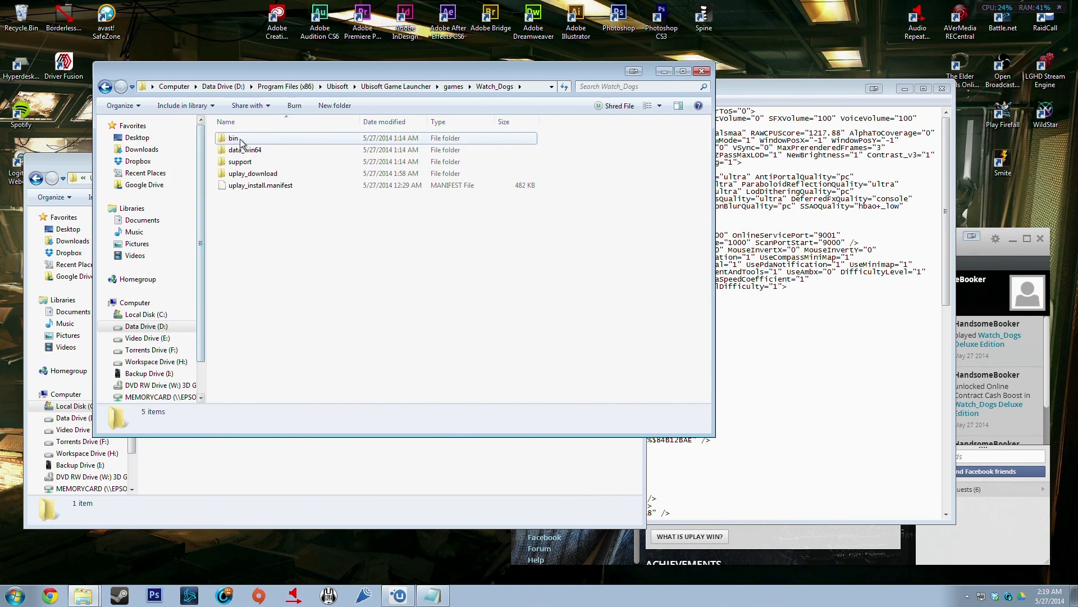
Send watch_dogs.exe from the bin folder to the desktop as a shortcut.
{"action": "double_click", "coordinate": [234, 137]}
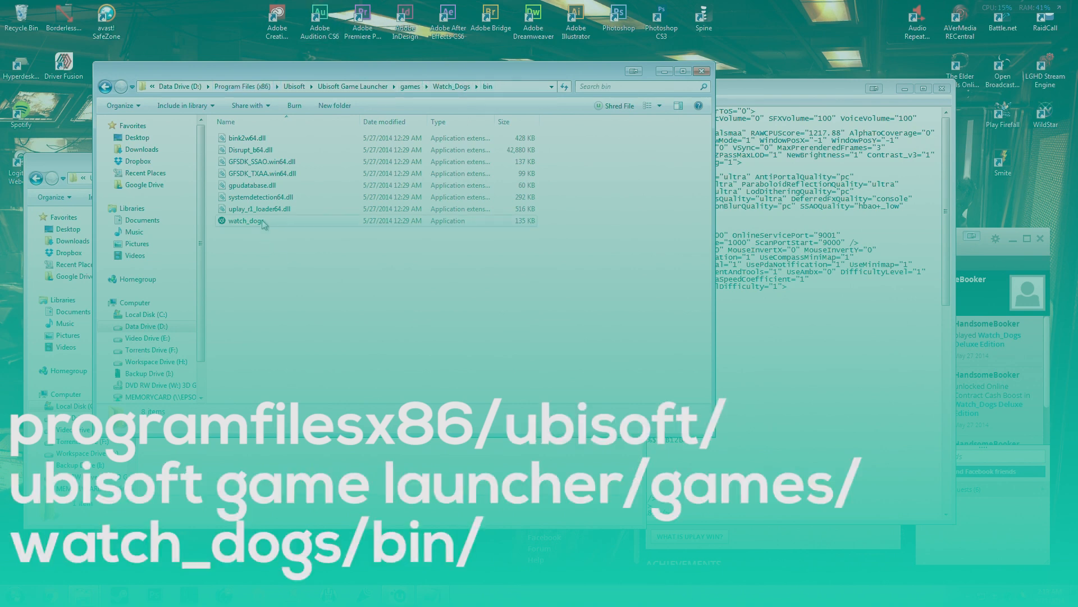
{"action": "left_click", "coordinate": [246, 220]}
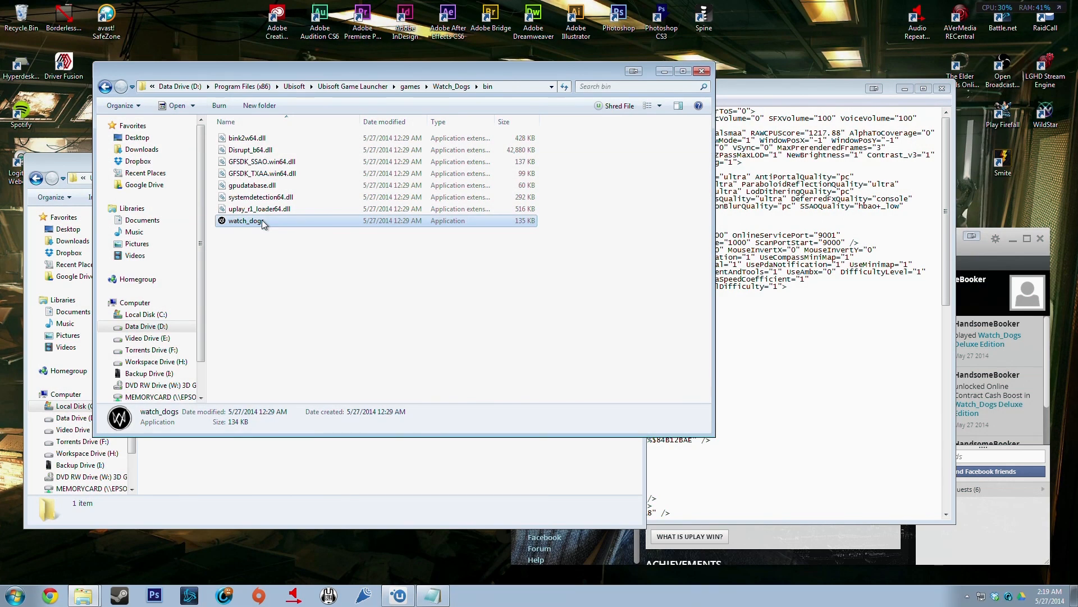
{"action": "right_click", "coordinate": [245, 220]}
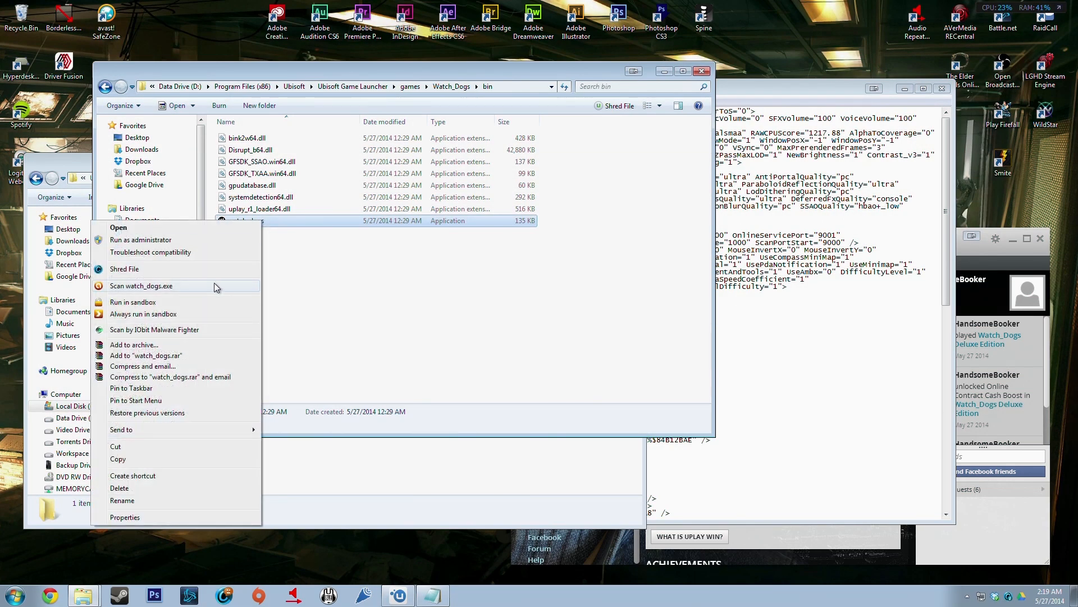
{"action": "left_click", "coordinate": [121, 429]}
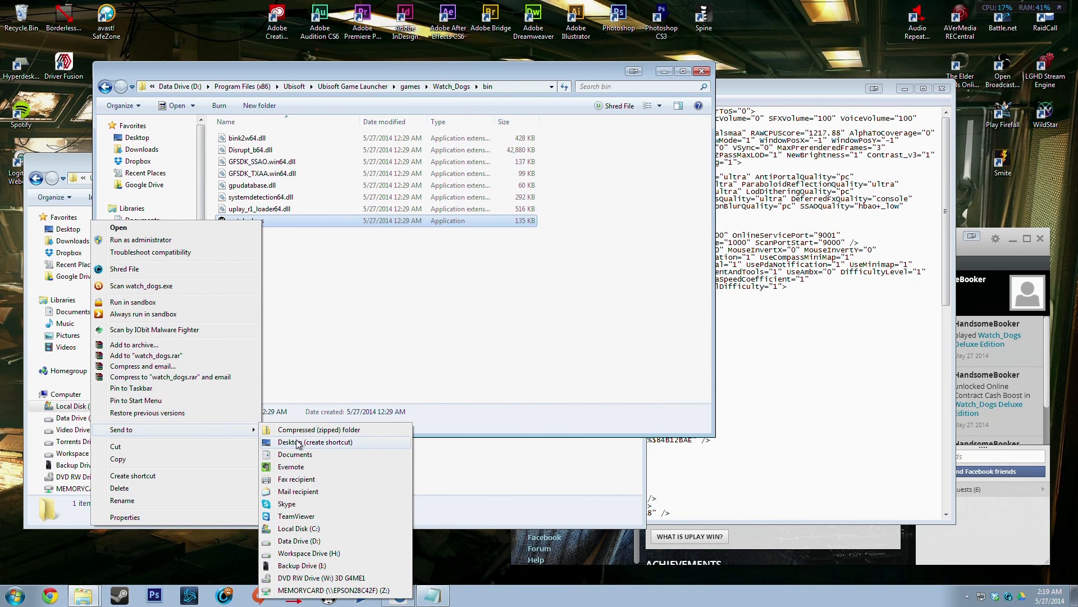
{"action": "left_click", "coordinate": [316, 442]}
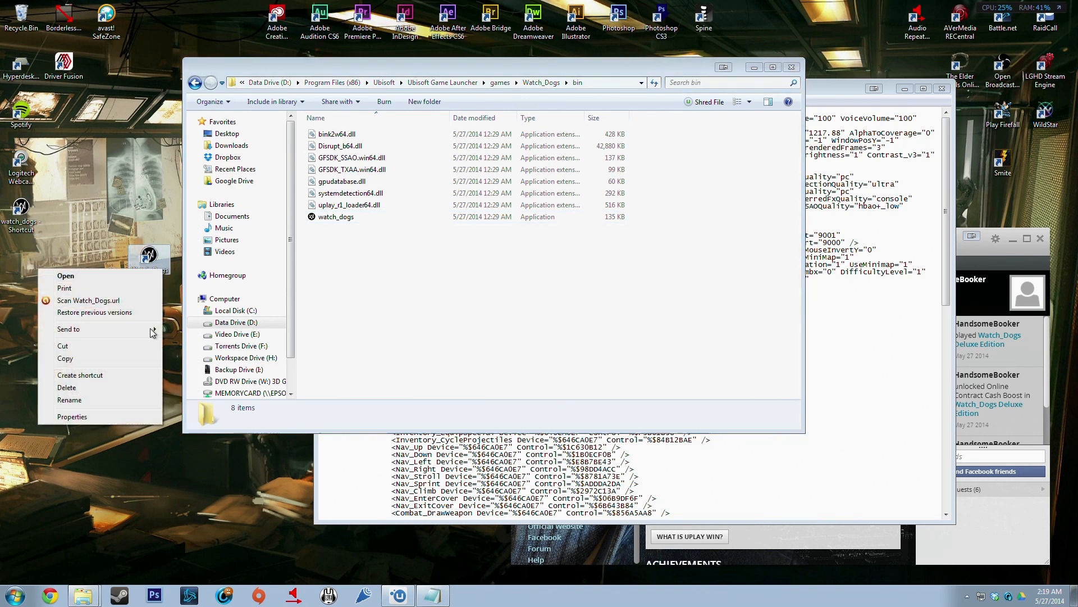
Append -disablepagefilecheck to the watch_dogs shortcut's Target in its Properties.
{"action": "left_click", "coordinate": [72, 416]}
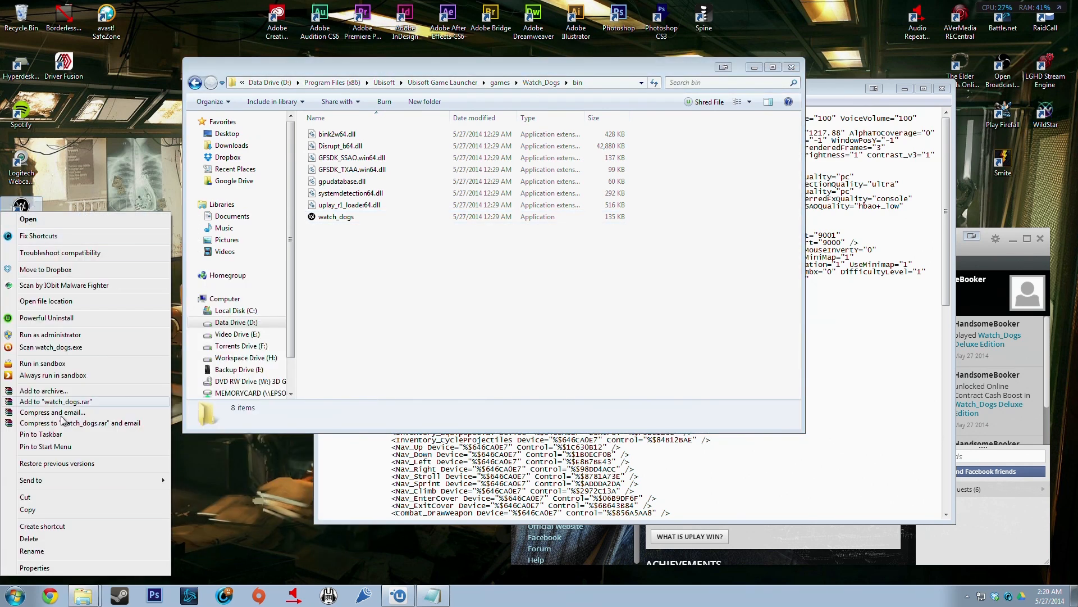
{"action": "left_click", "coordinate": [35, 567]}
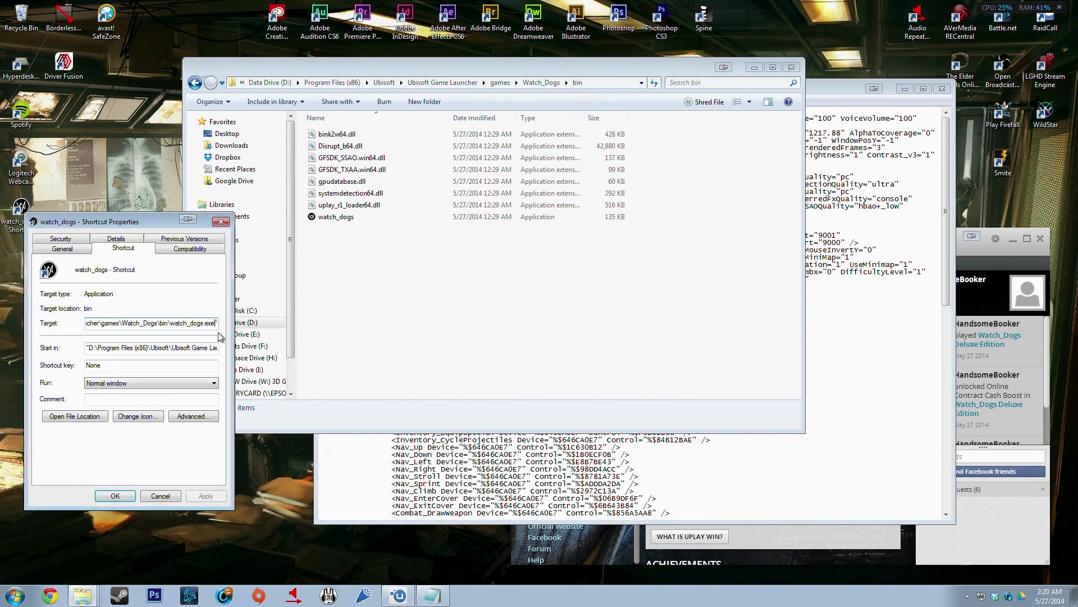
{"action": "type", "text": "-disablepagefilecheck"}
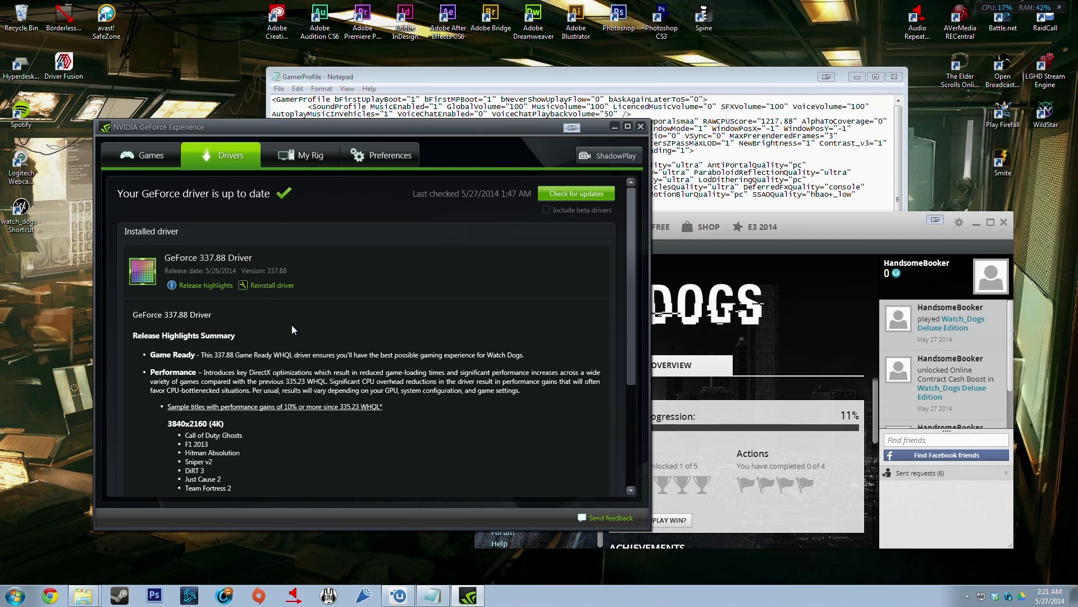
Scroll through the GeForce 337.88 driver release highlights.
{"action": "scroll", "scroll_direction": "down", "scroll_amount": 3}
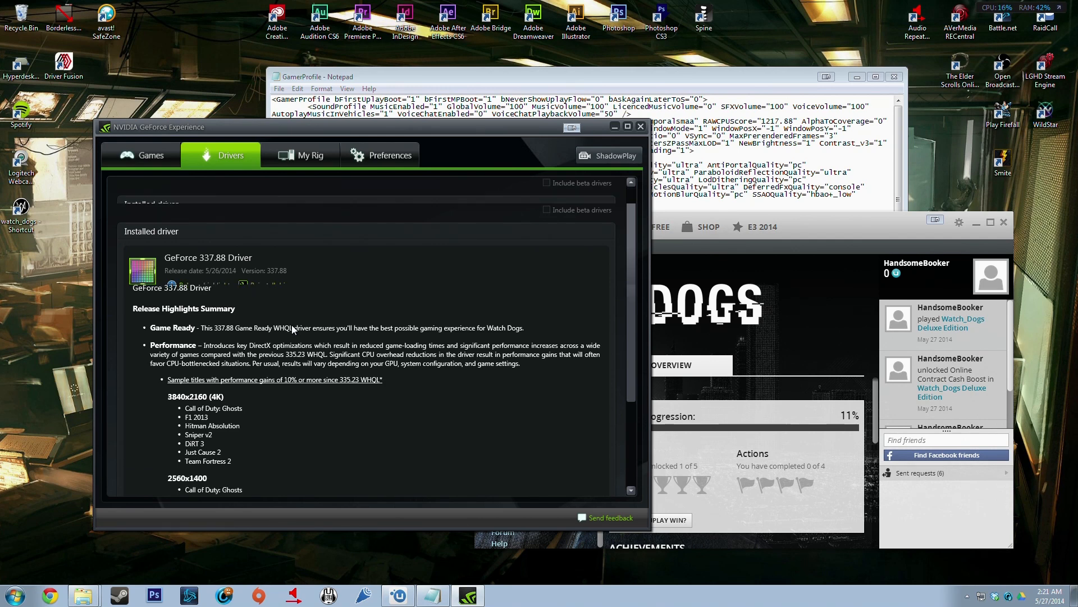
{"action": "scroll", "scroll_direction": "down", "scroll_amount": 3}
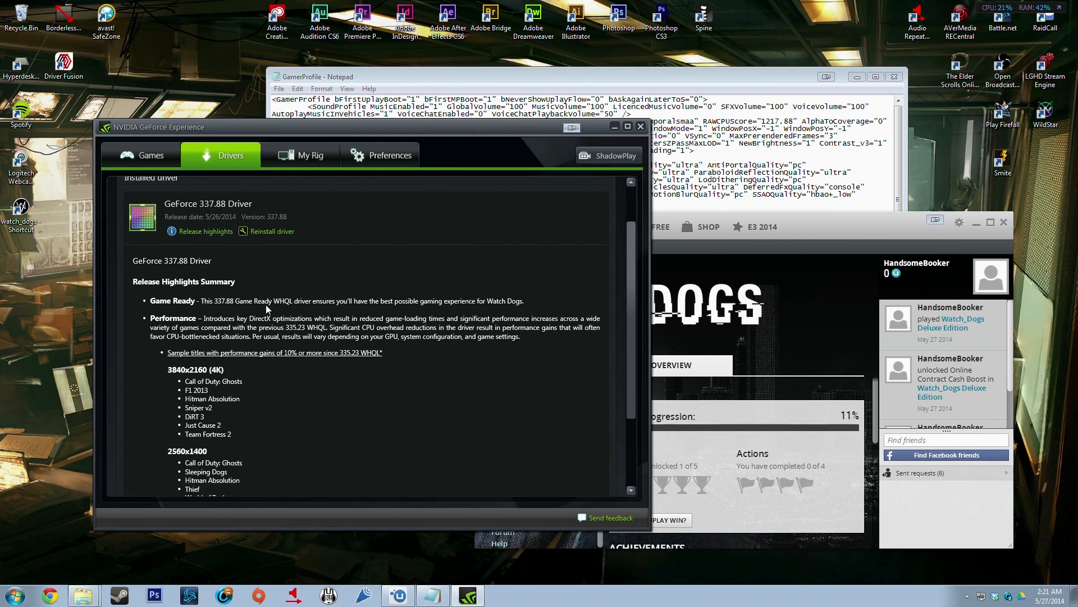
{"action": "mouse_move", "coordinate": [311, 305]}
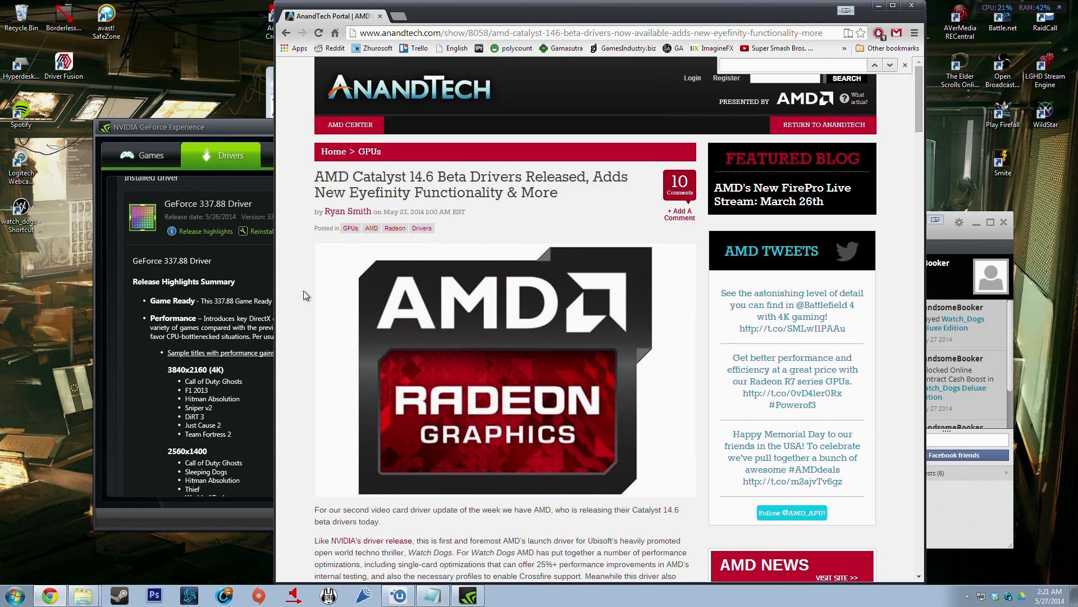
Scroll through AnandTech's Catalyst 14.6 Beta article and return to the top.
{"action": "scroll", "scroll_direction": "down", "scroll_amount": 3}
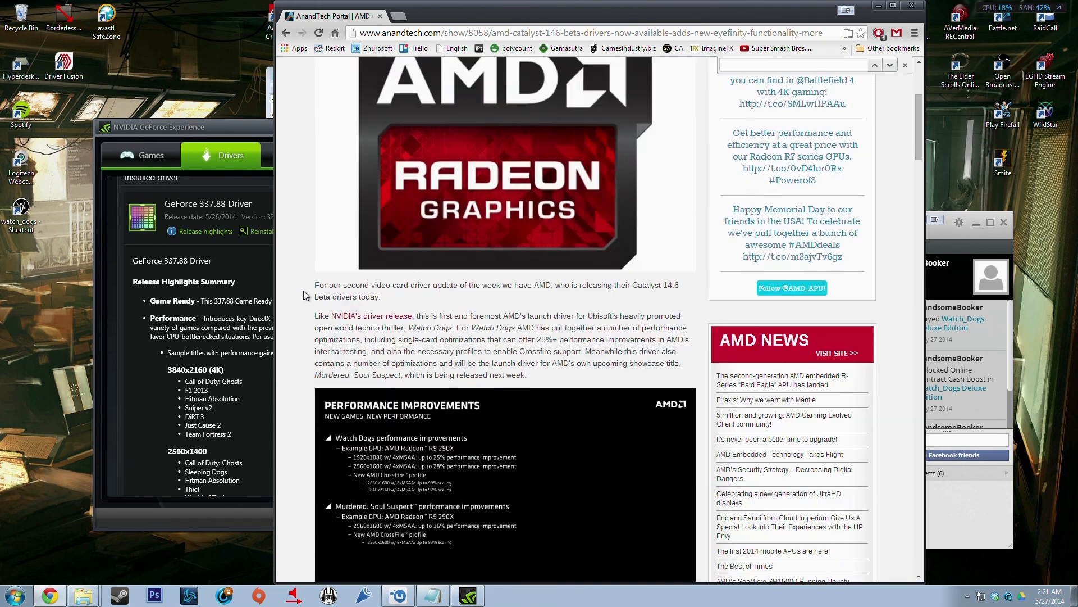
{"action": "scroll", "scroll_direction": "down", "scroll_amount": 3}
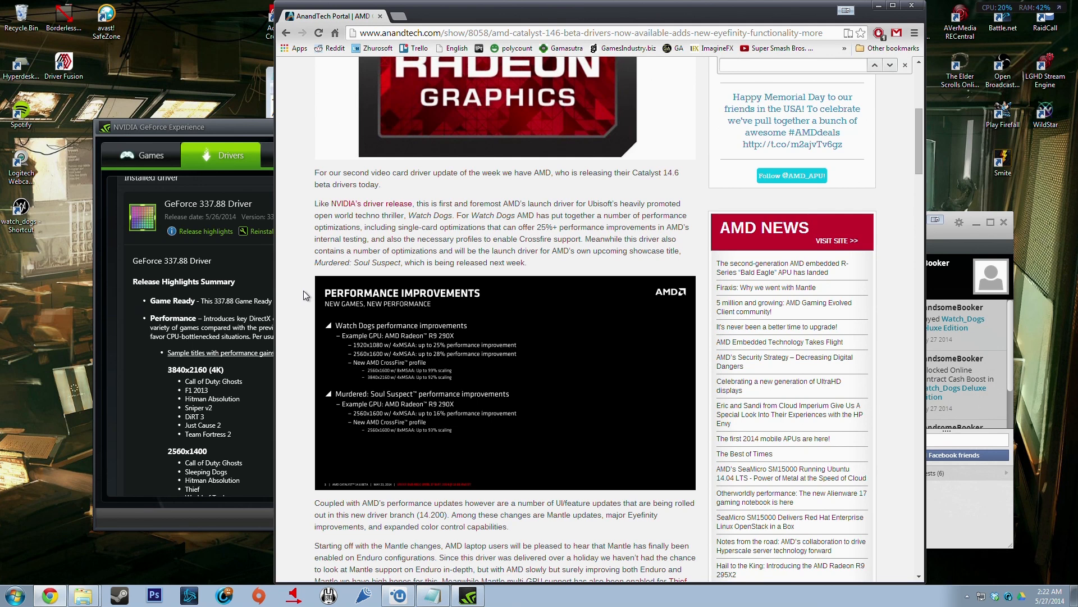
{"action": "scroll", "scroll_direction": "up", "scroll_amount": 3}
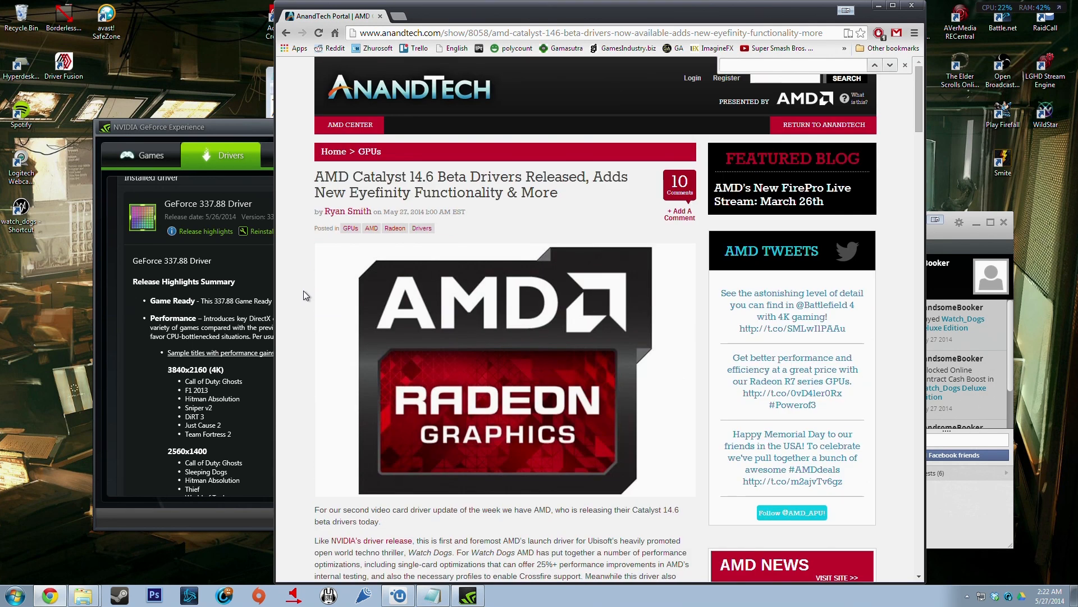
{"action": "mouse_move", "coordinate": [279, 287]}
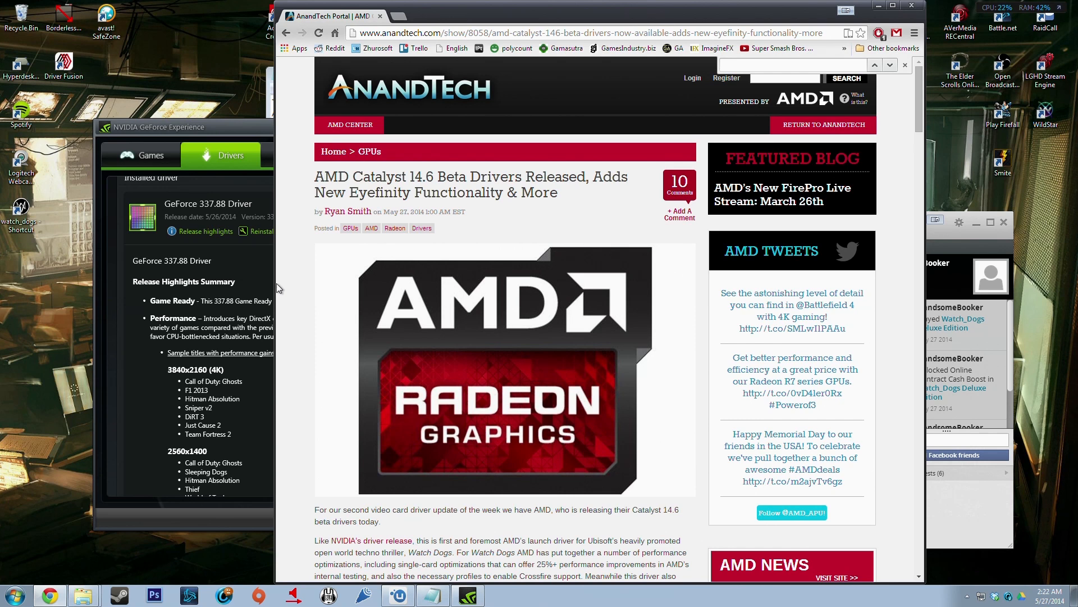